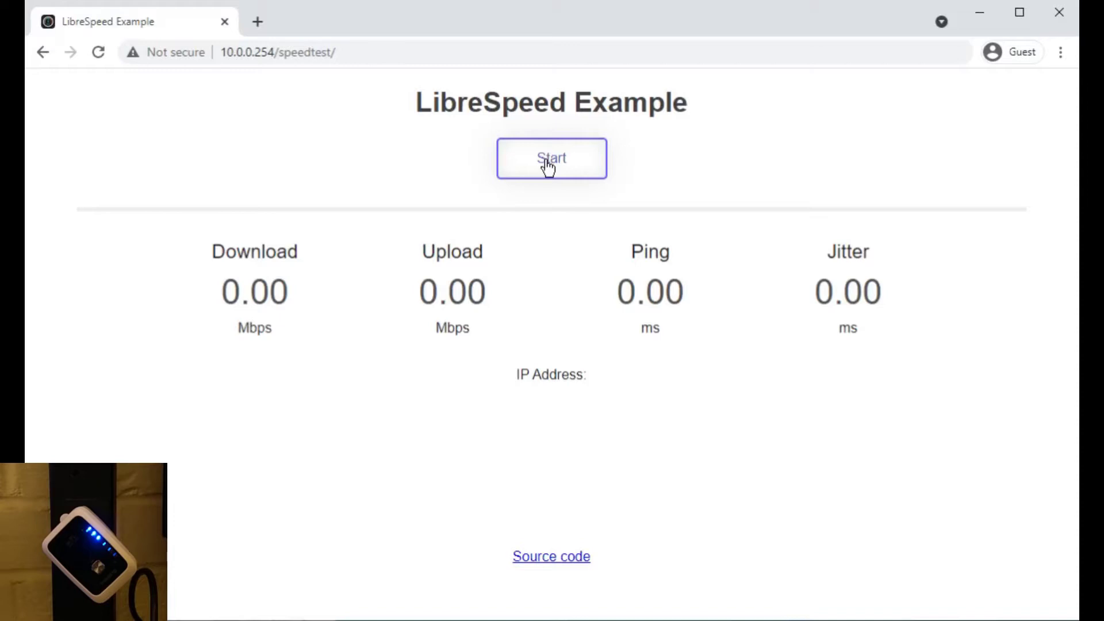
# Run a LibreSpeed test on the direct connection (about 259 Mbps down, 138 Mbps up), then start another run.
pyautogui.click(551, 158)
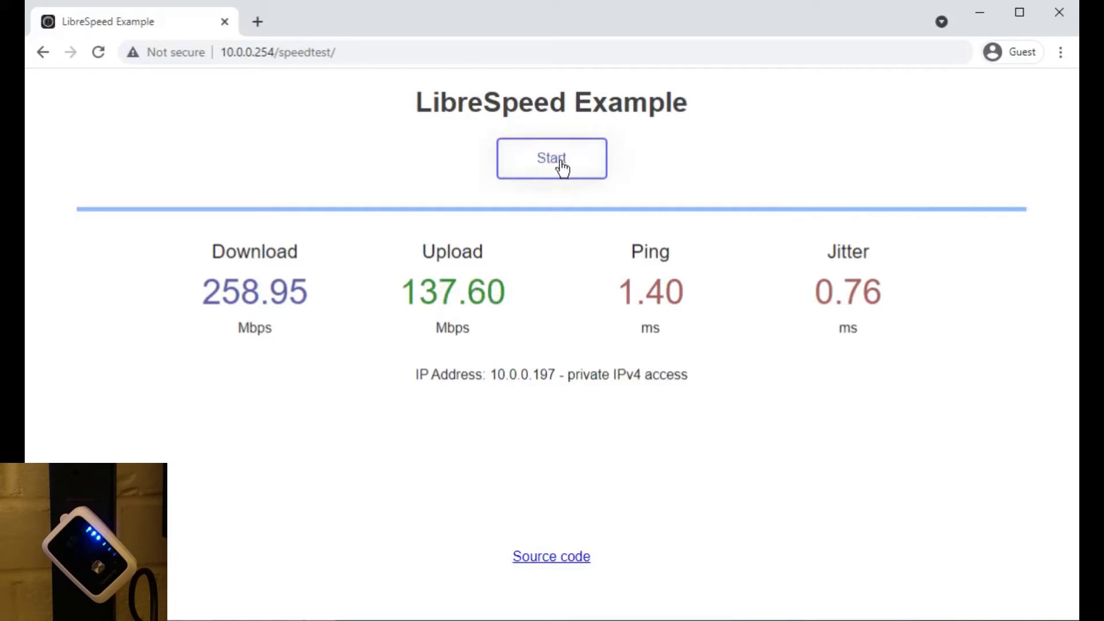
pyautogui.click(551, 157)
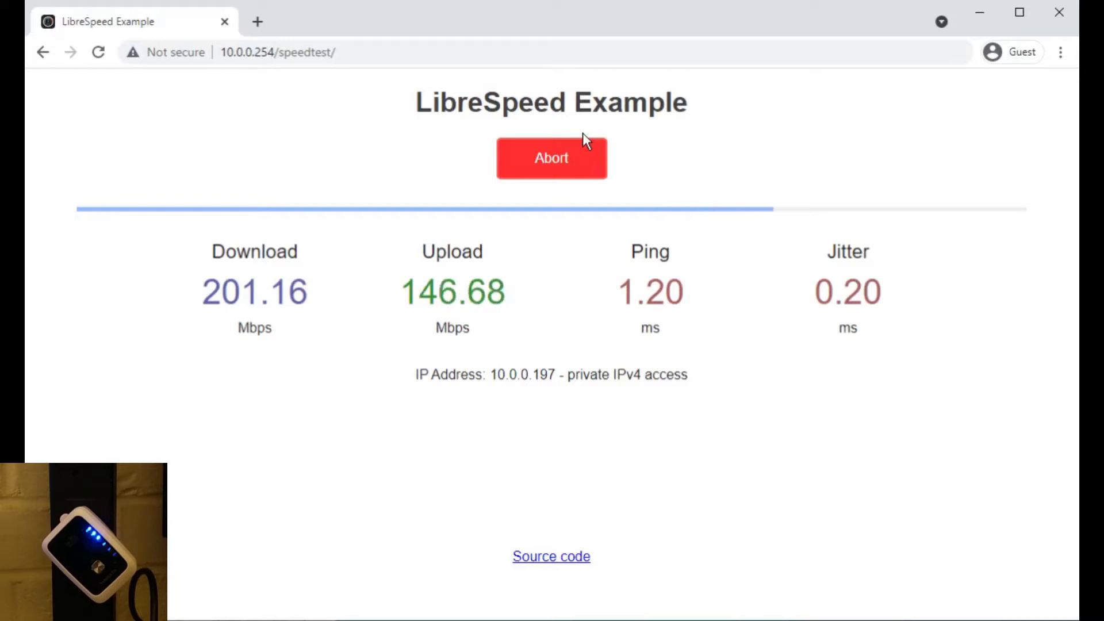
# Abort the running test and rerun it to get 236.07 Mbps download, 151.01 Mbps upload.
pyautogui.click(552, 157)
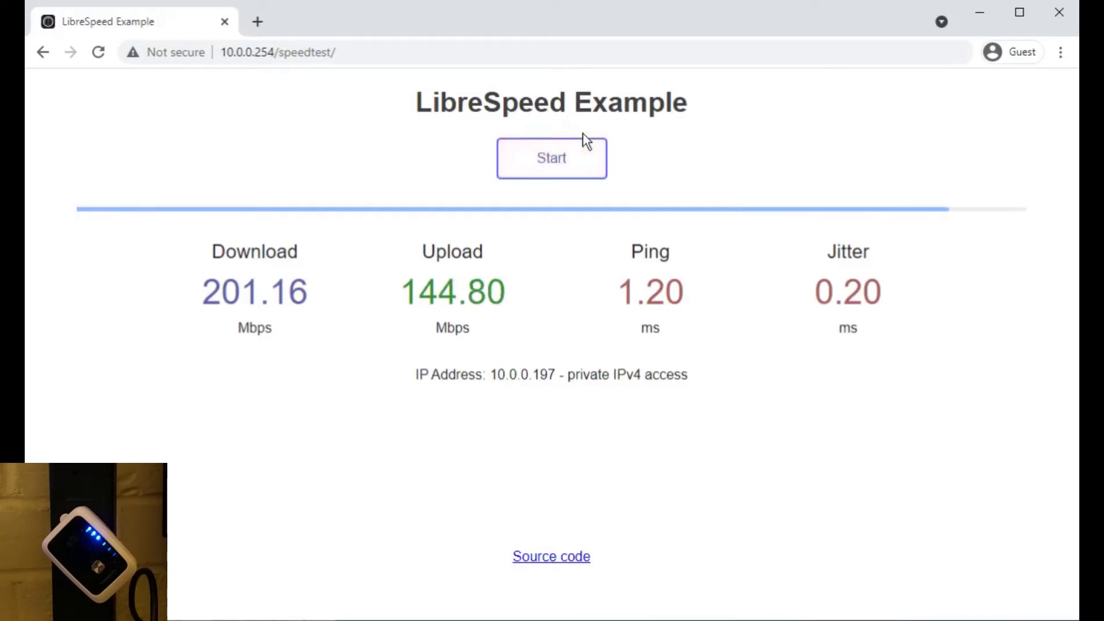
pyautogui.click(551, 157)
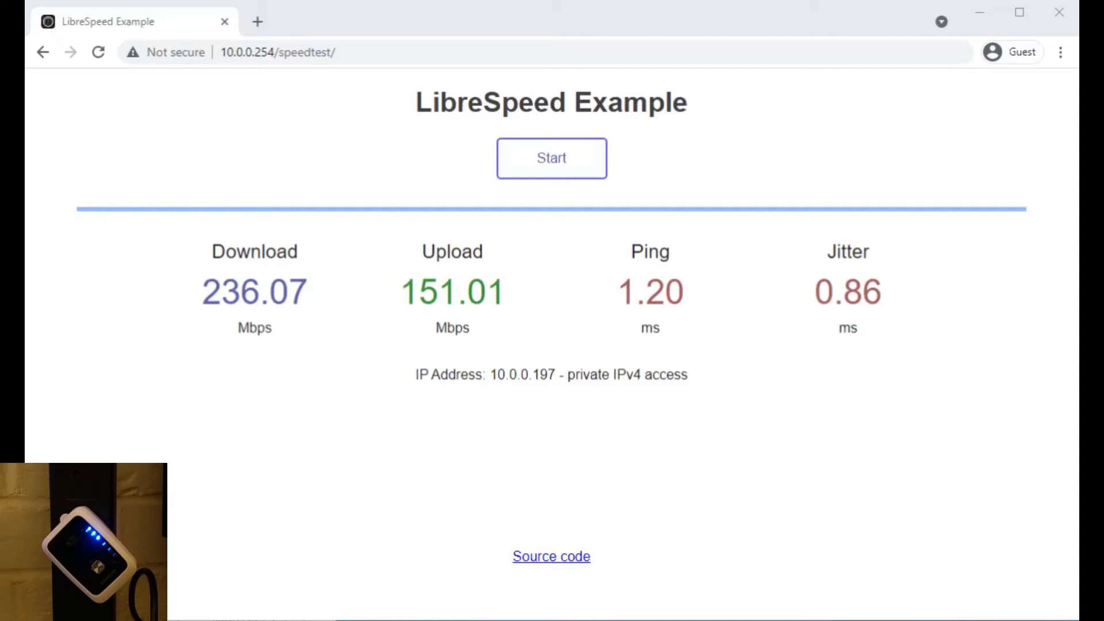
# Log in to the repeater admin site at 192.168.7.234 with the admin password.
pyautogui.write('1')
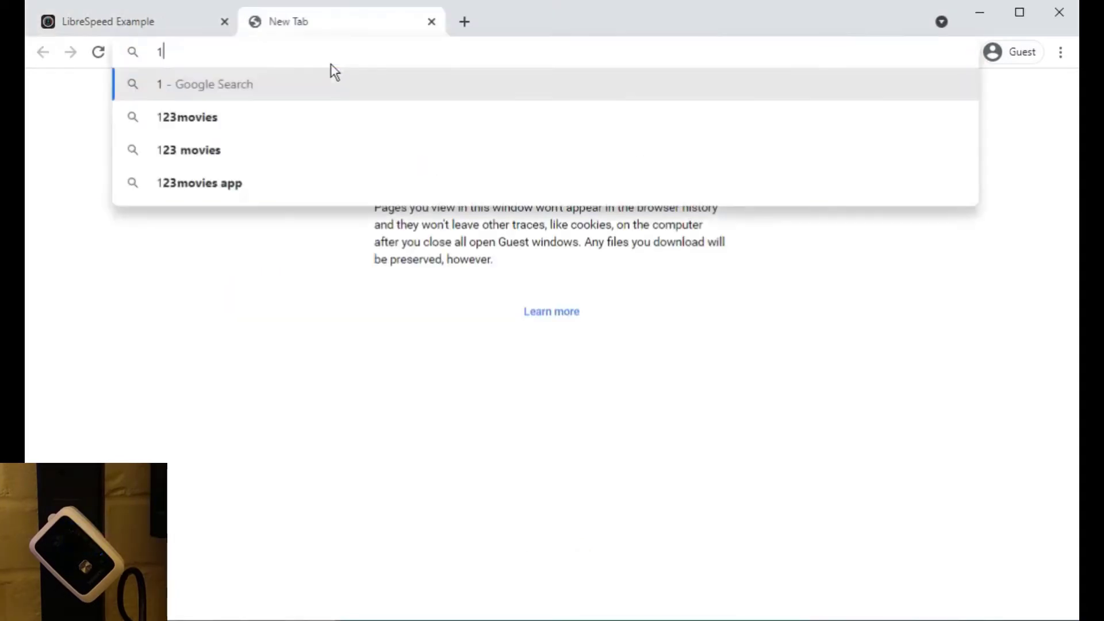
pyautogui.write('92.168.7.234/login.html')
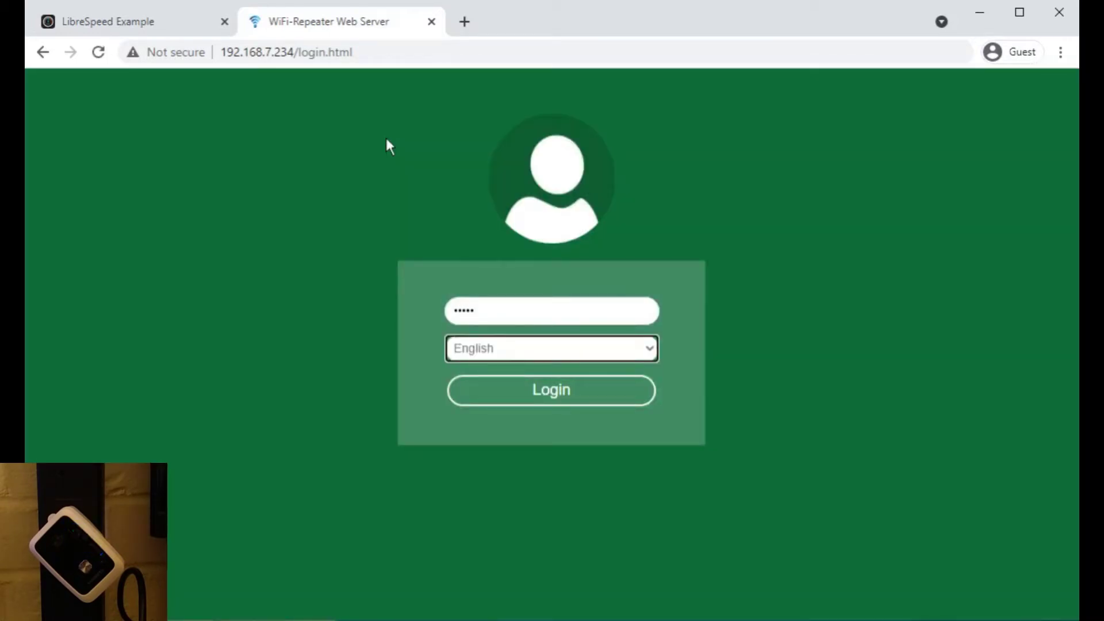
pyautogui.click(551, 390)
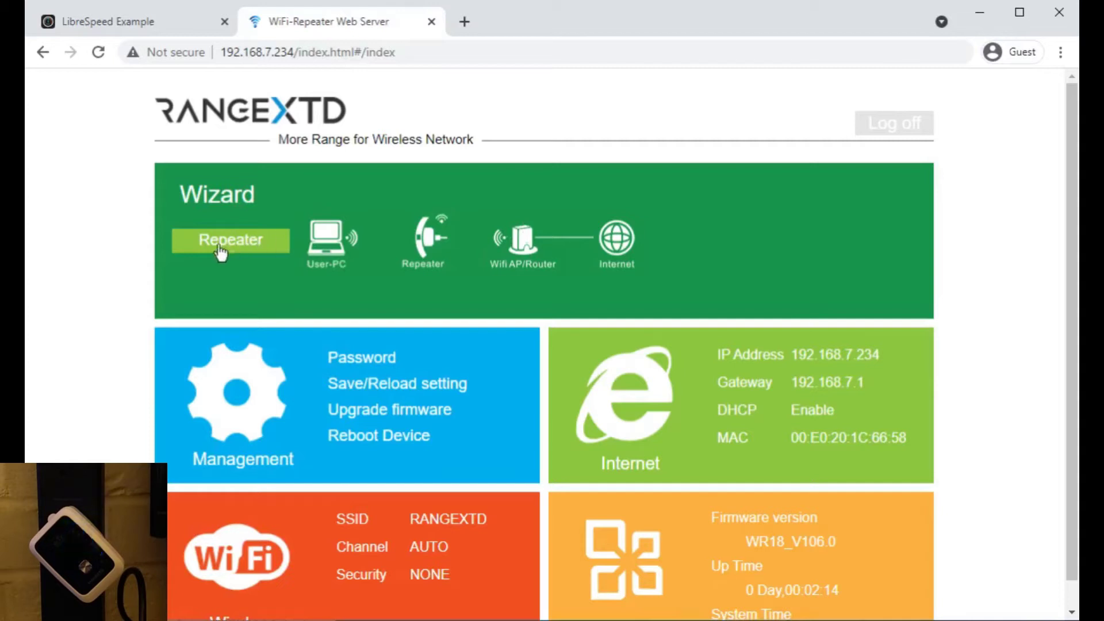
# In the Repeater wizard, select vodafoneA76D71 so the repeater SSID becomes vodafoneA76D71-EXT.
pyautogui.click(229, 241)
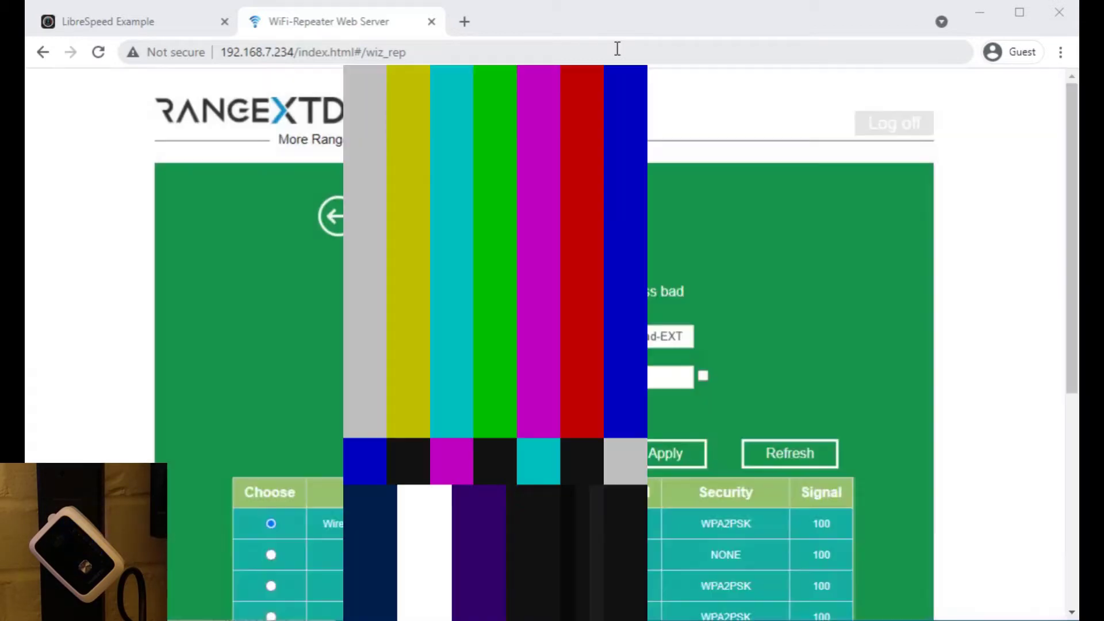
pyautogui.scroll(-3)
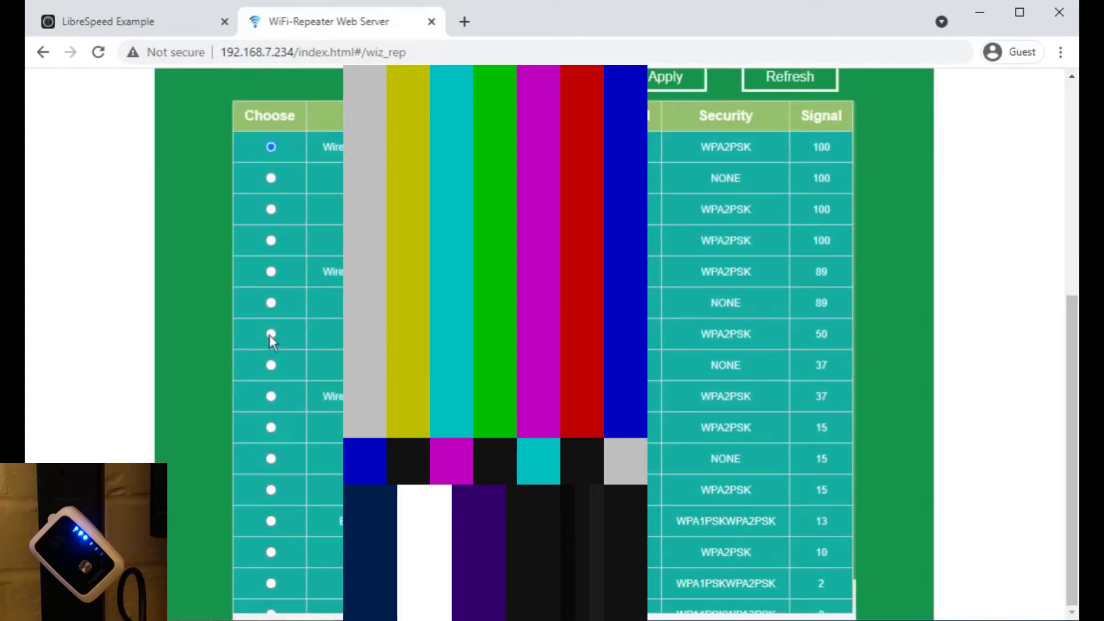
pyautogui.click(270, 333)
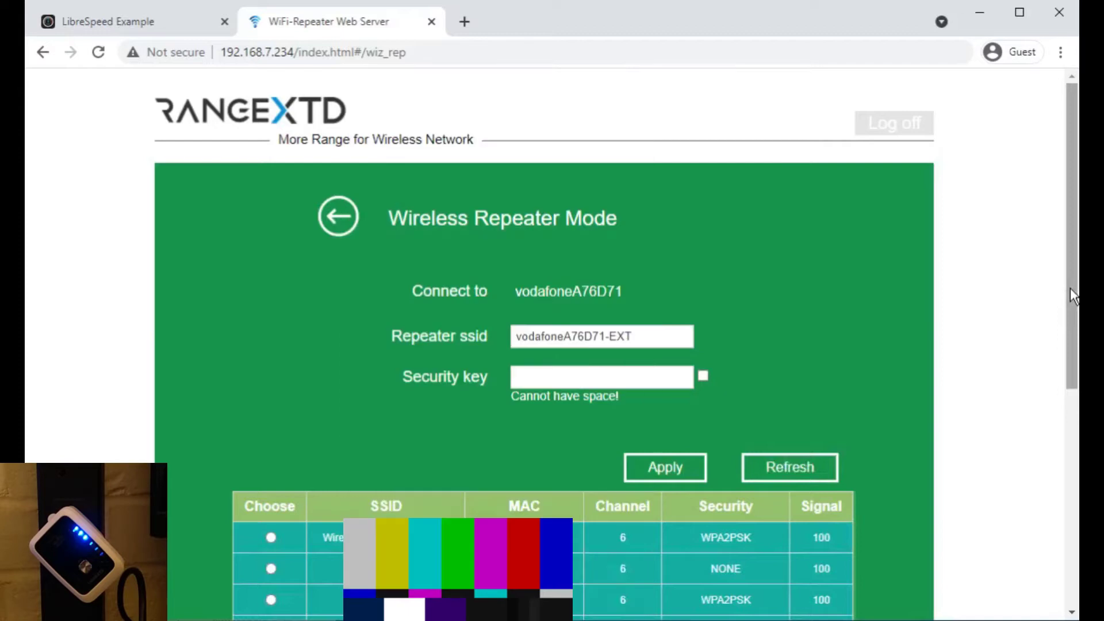
# Enter the network security key and apply the repeater settings.
pyautogui.rightClick(600, 376)
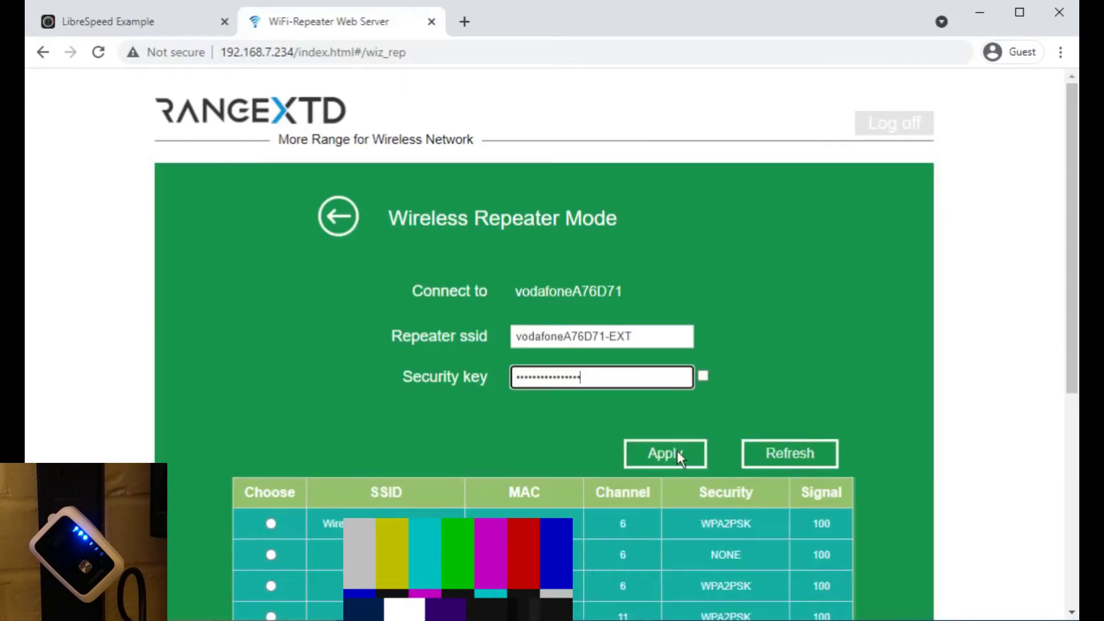
pyautogui.click(664, 453)
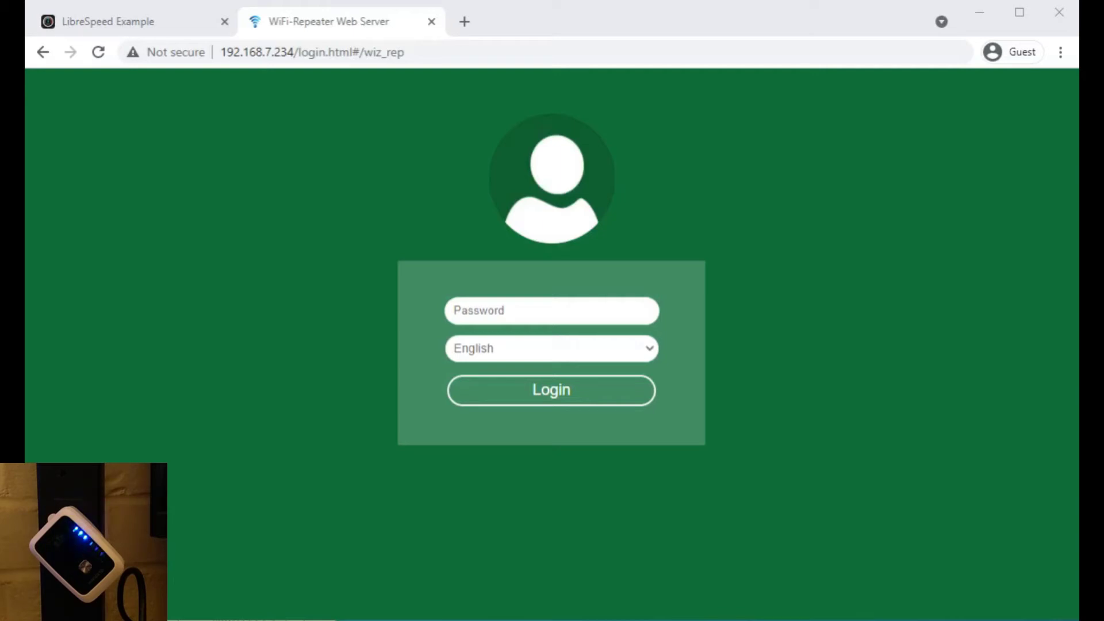
# Log back in with the admin password and scroll through the dashboard's system status.
pyautogui.click(552, 311)
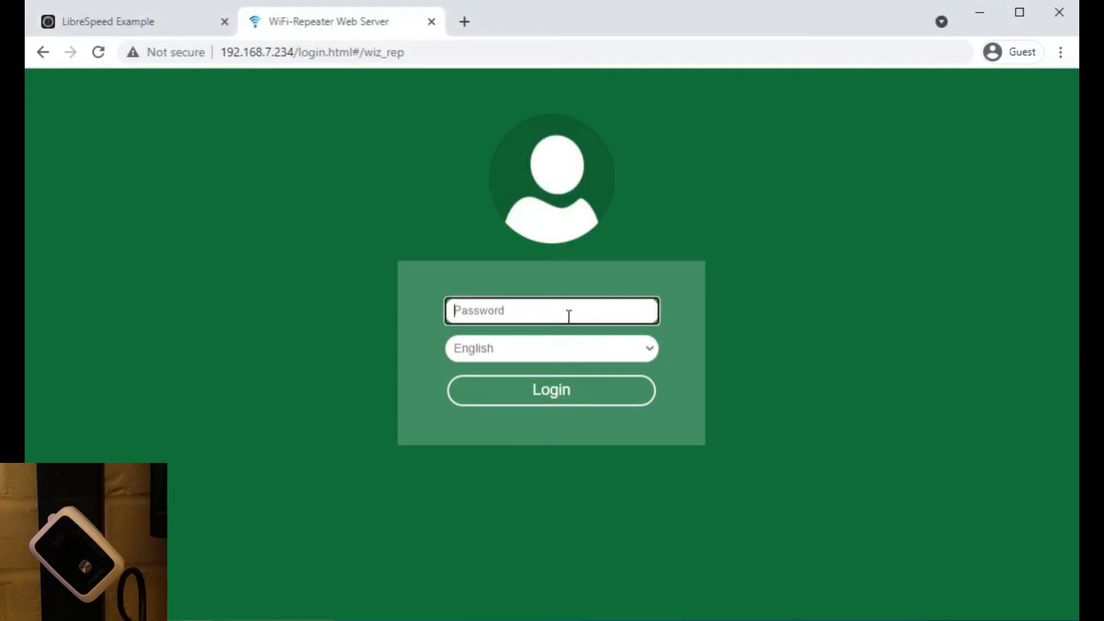
pyautogui.write('•••••')
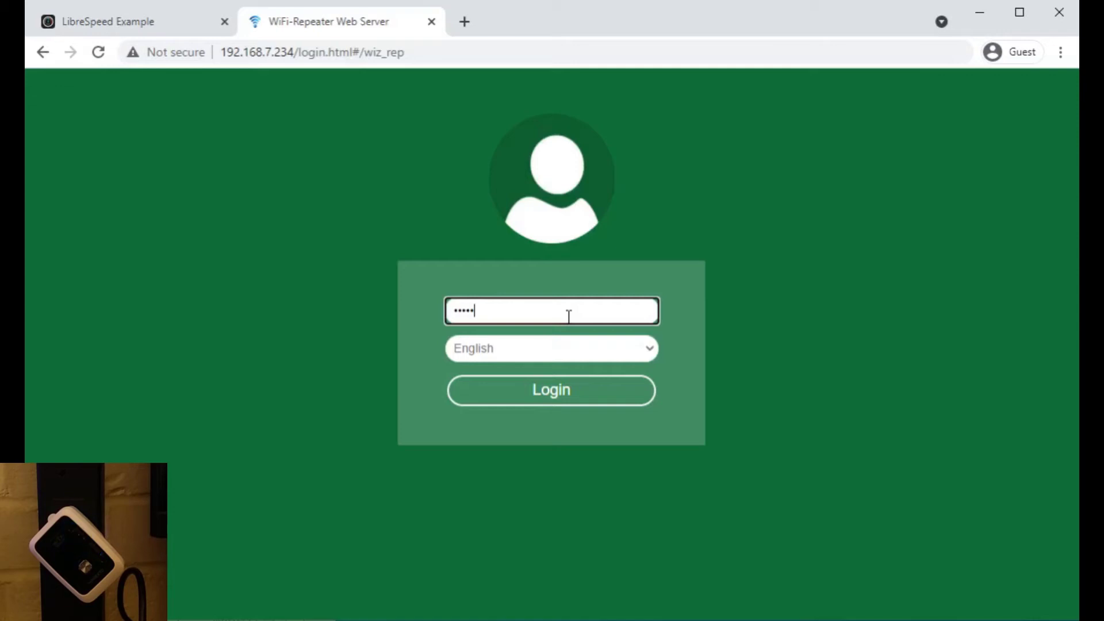
pyautogui.click(550, 389)
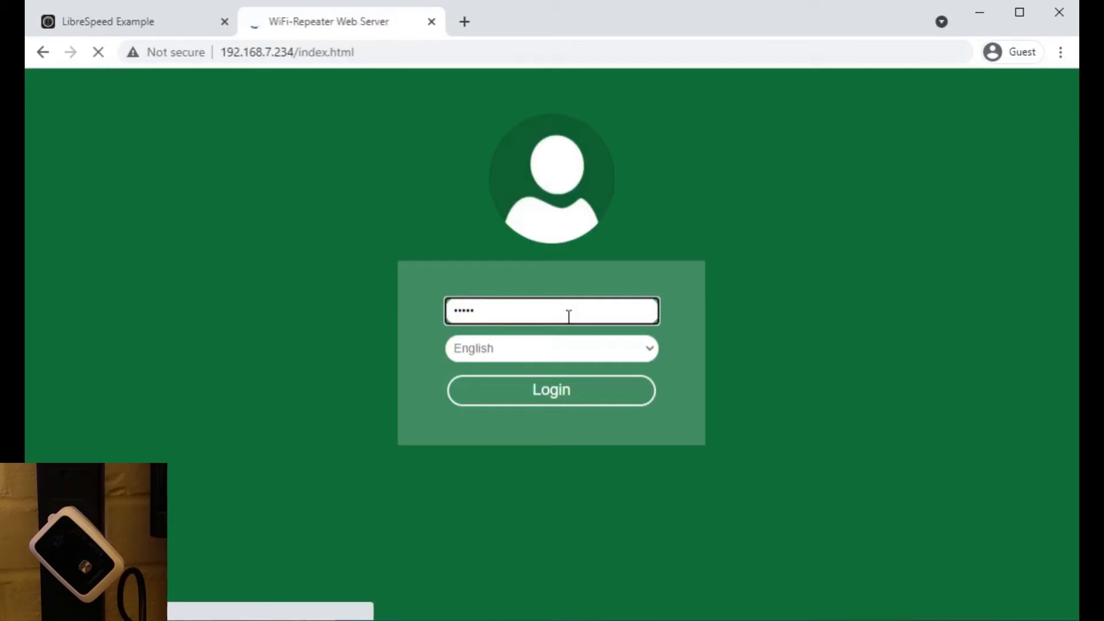
pyautogui.click(551, 390)
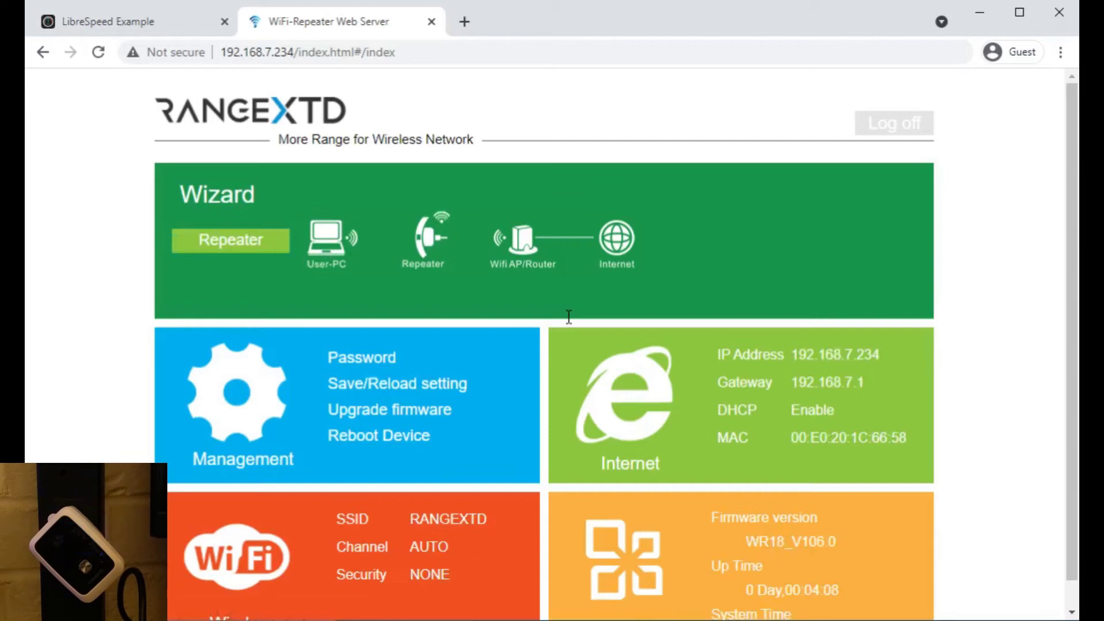
pyautogui.scroll(-3)
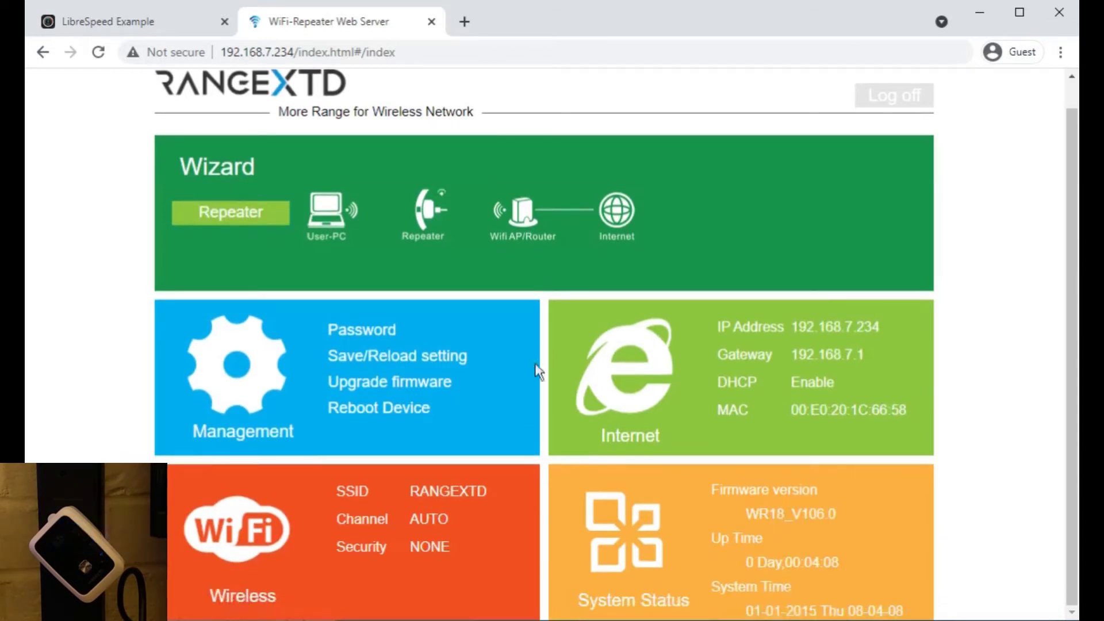
pyautogui.moveTo(329, 498)
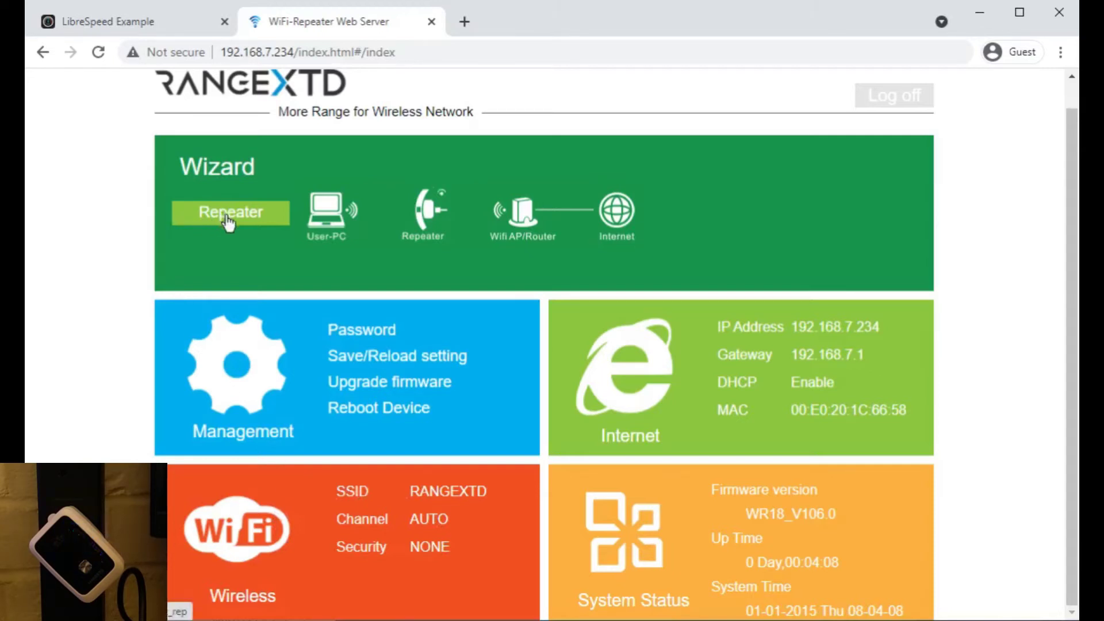
# Reopen the Repeater wizard and scroll through the nearby networks with their security and signal.
pyautogui.click(230, 212)
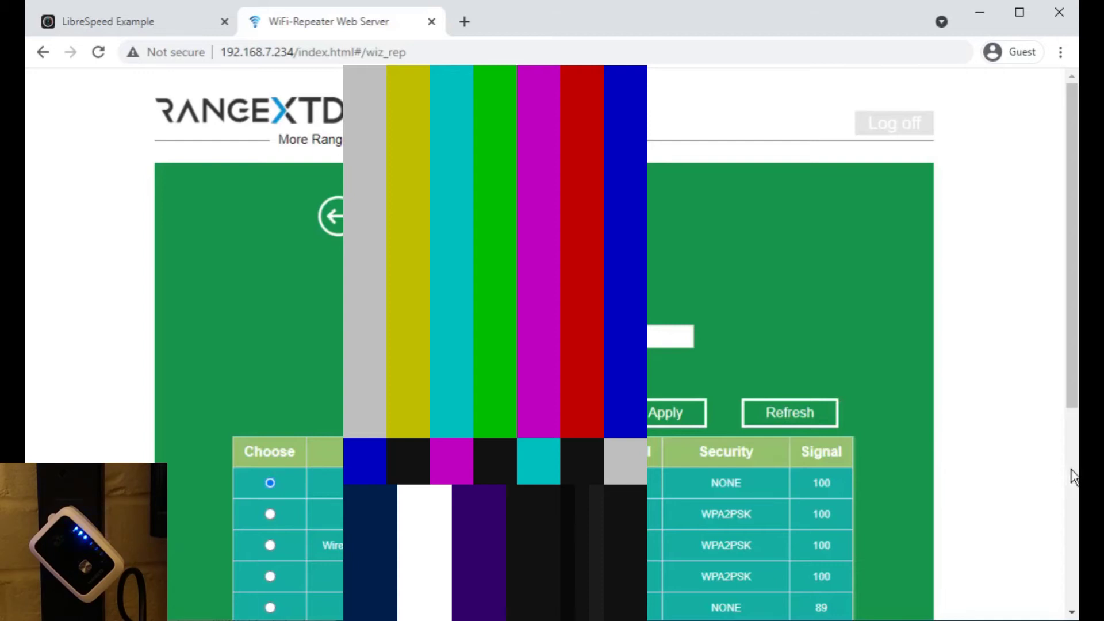
pyautogui.scroll(-3)
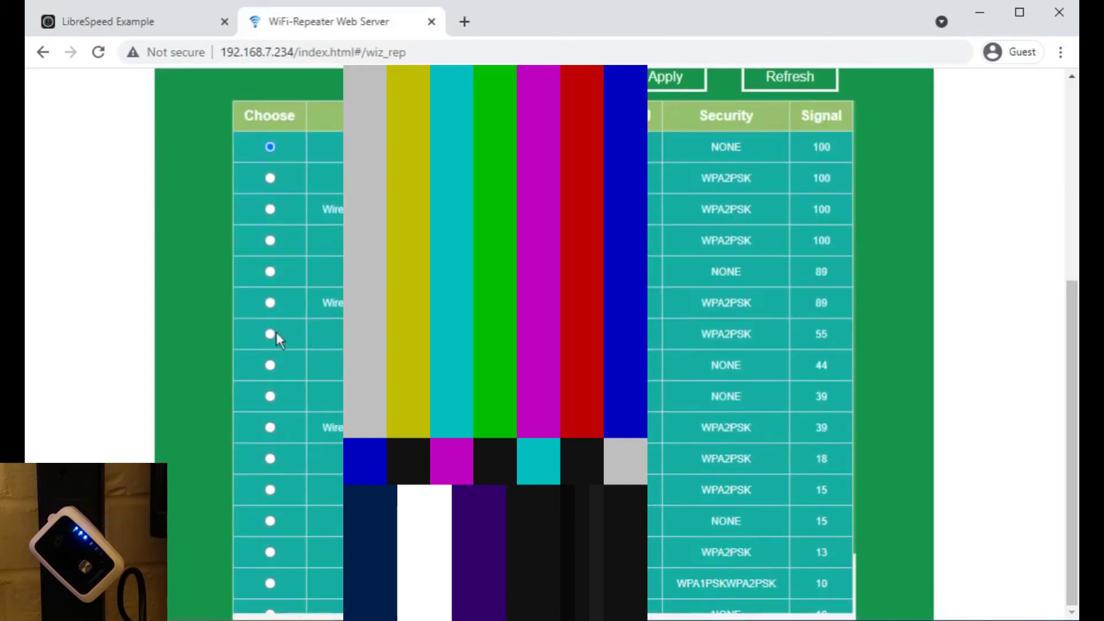
# Select vodafoneA76D71, reveal the entered security key, and apply the vodafoneA76D71-EXT settings.
pyautogui.click(270, 334)
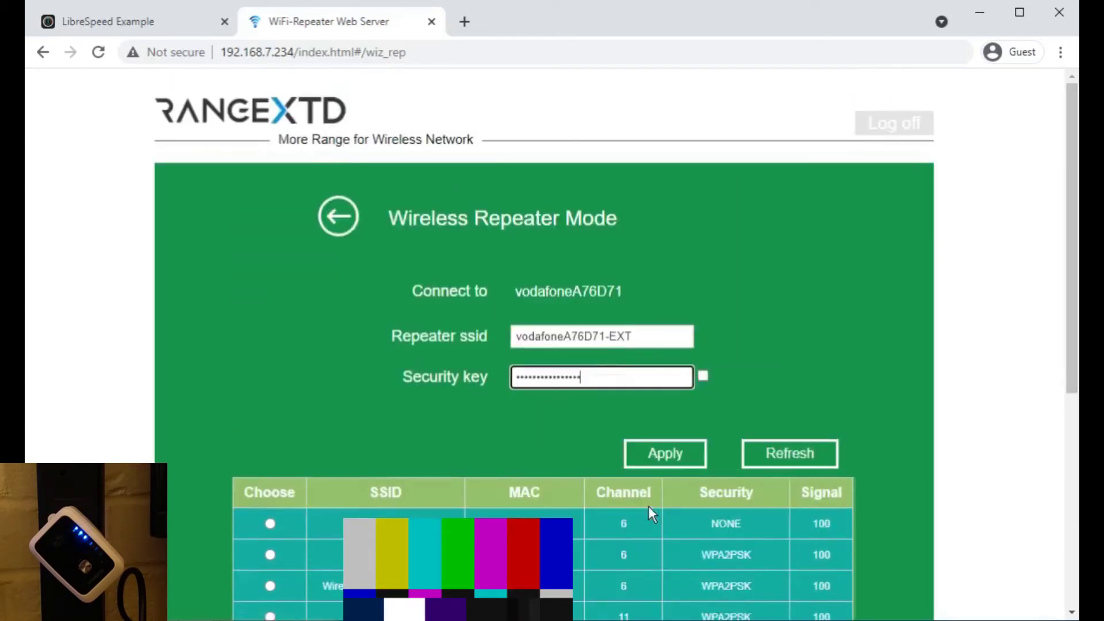
pyautogui.click(702, 377)
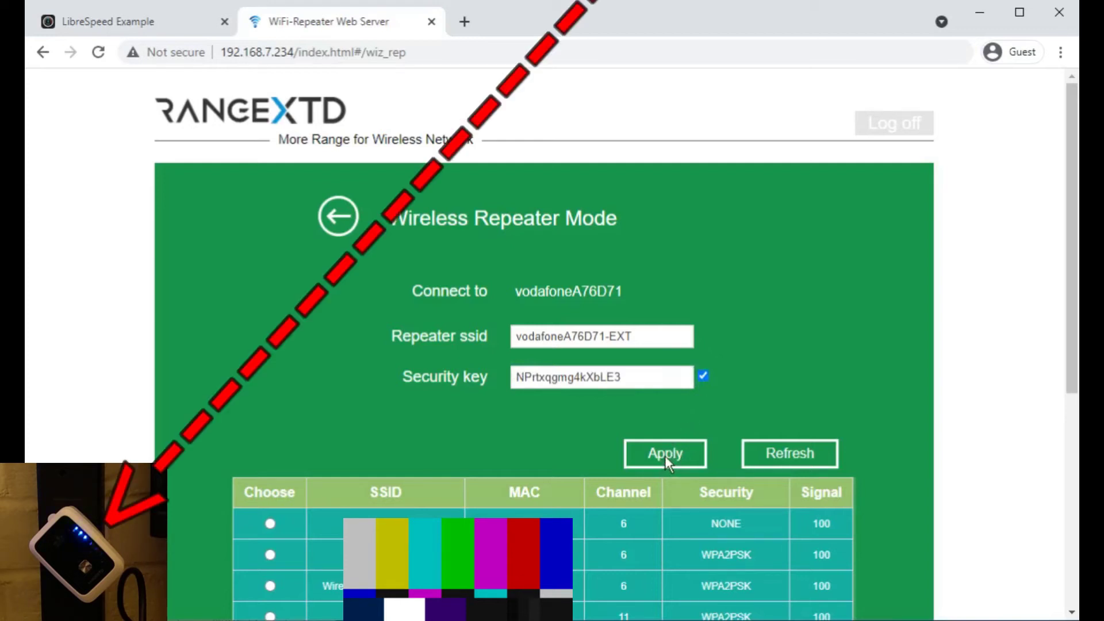
pyautogui.click(663, 453)
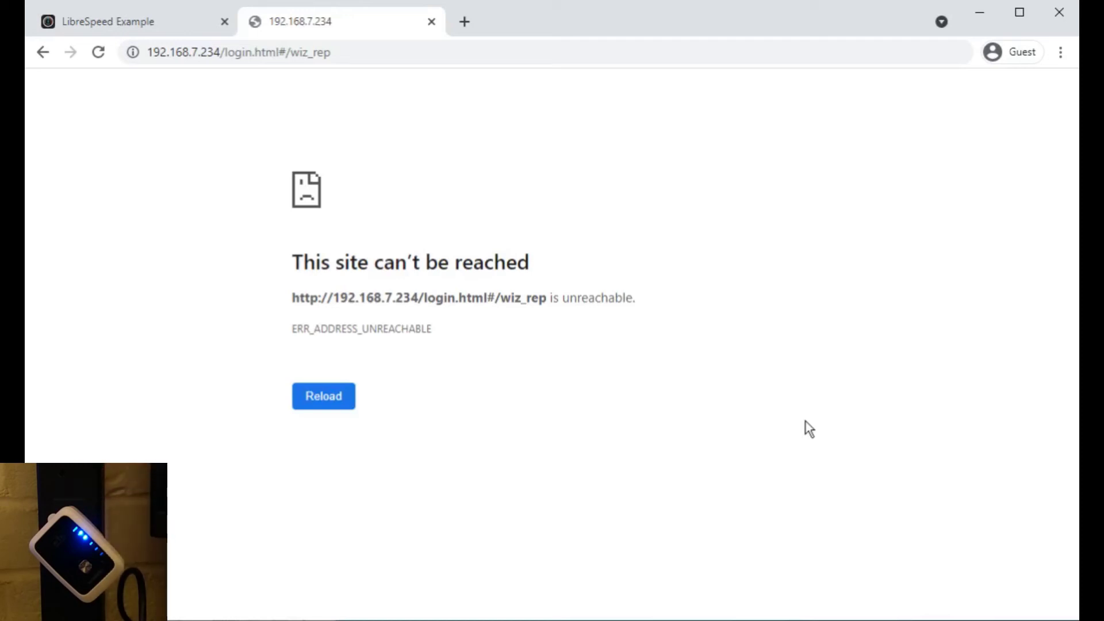
pyautogui.moveTo(747, 449)
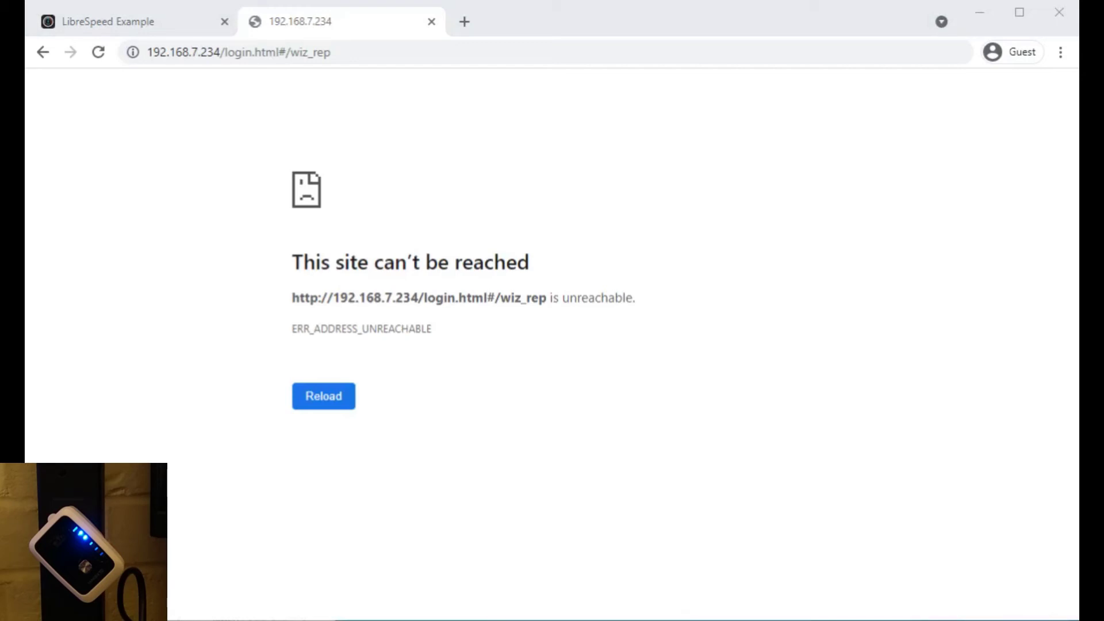
# Retry the unreachable repeater page three times while it restarts, then open a blank tab.
pyautogui.click(323, 396)
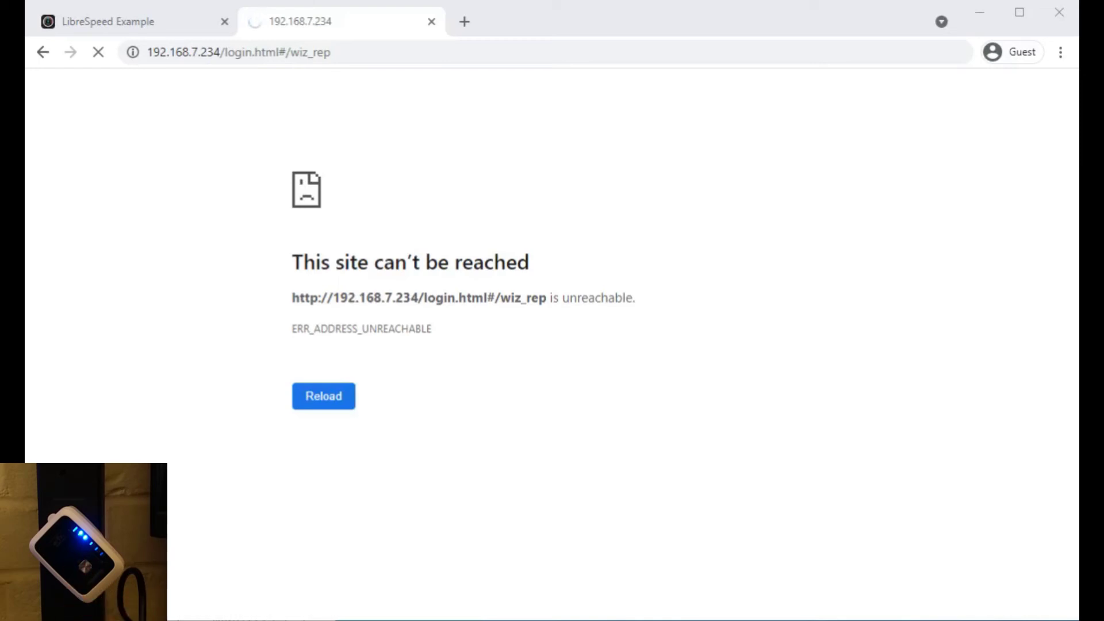
pyautogui.click(323, 395)
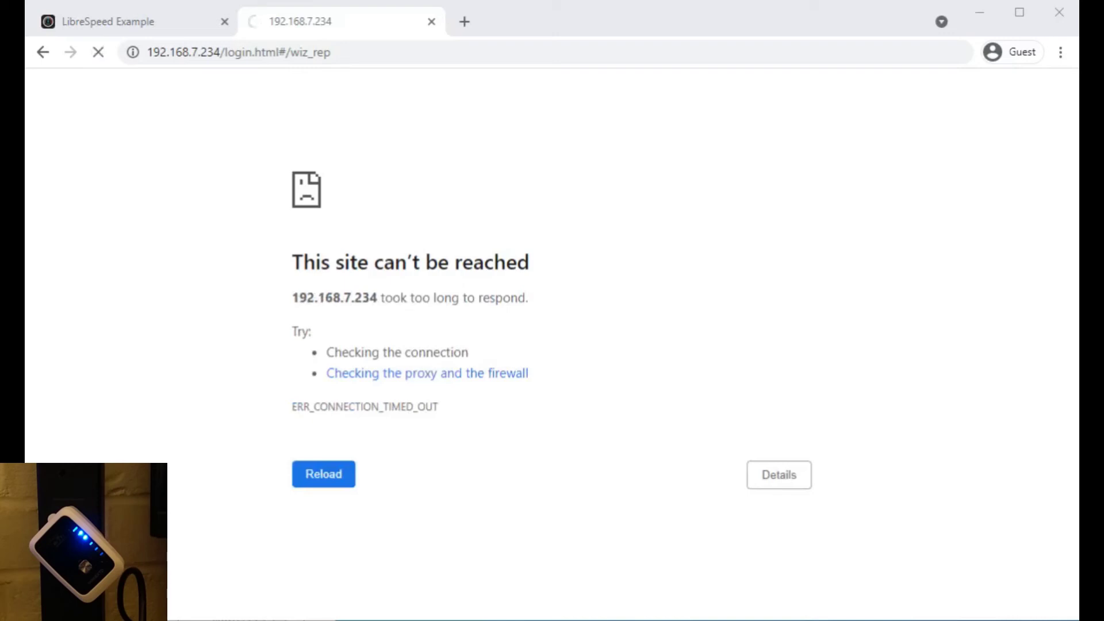
pyautogui.click(323, 474)
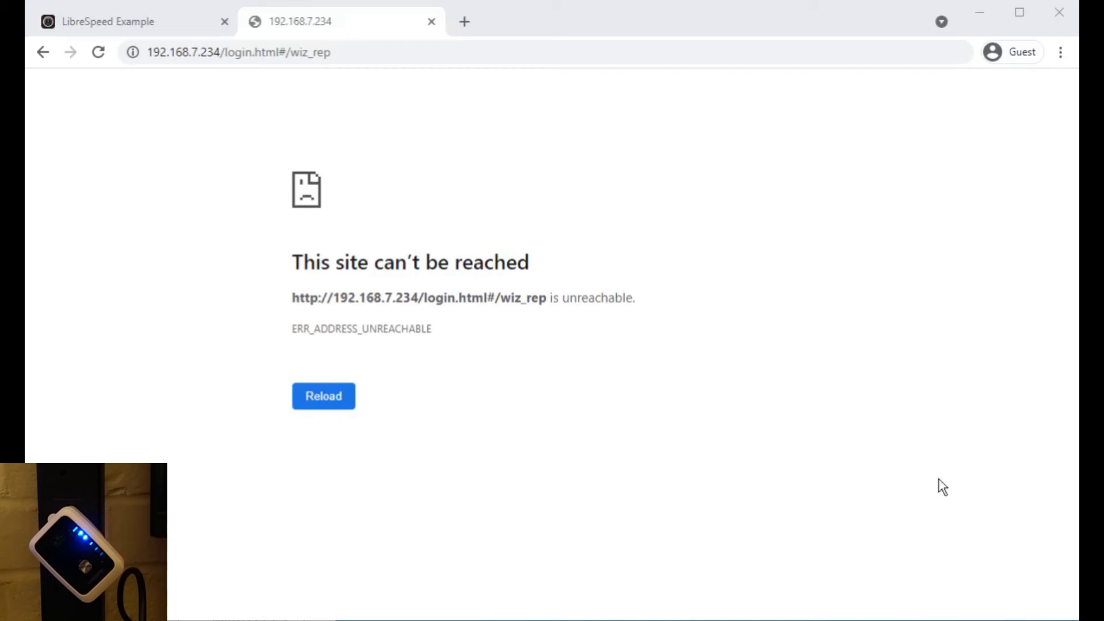
pyautogui.moveTo(947, 482)
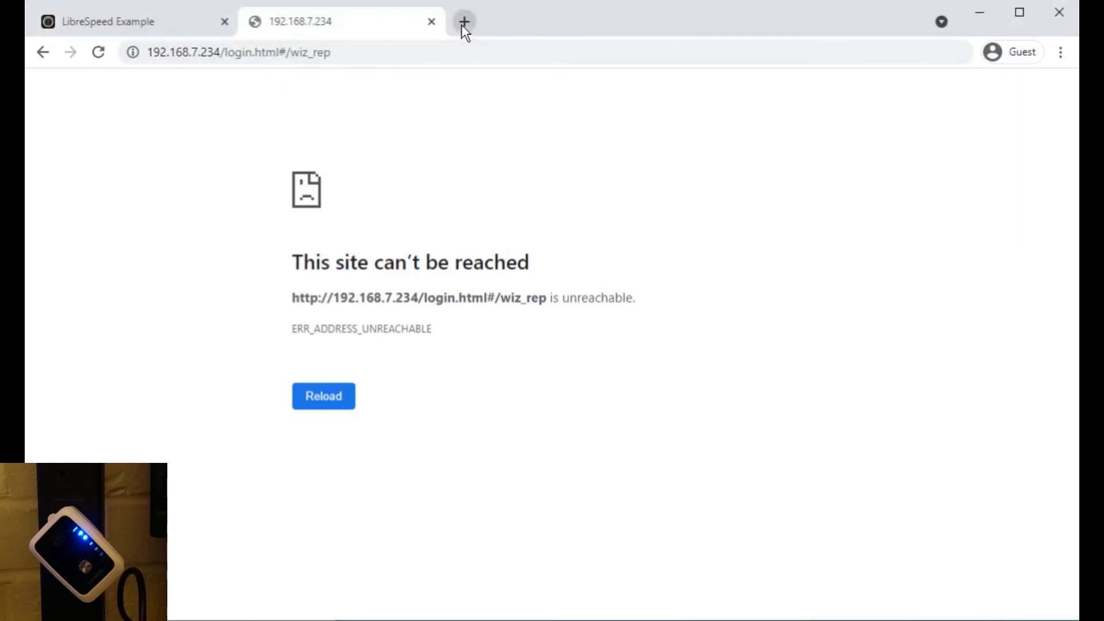
pyautogui.click(464, 22)
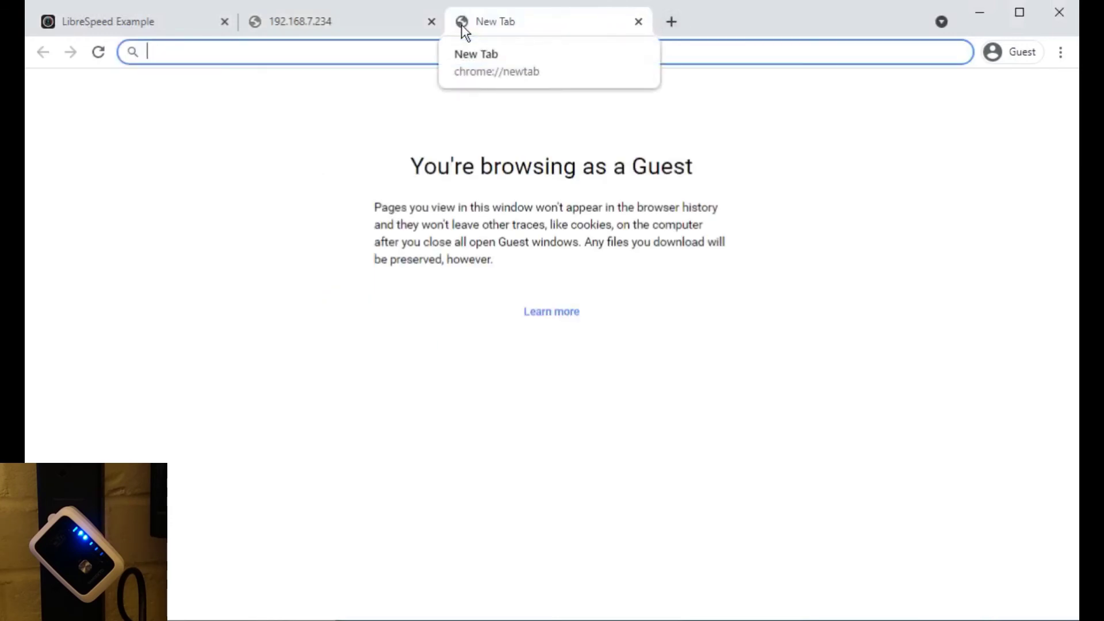
# Search for 'bbc news' through the repeater, then return to the LibreSpeed tab.
pyautogui.write('bbc news')
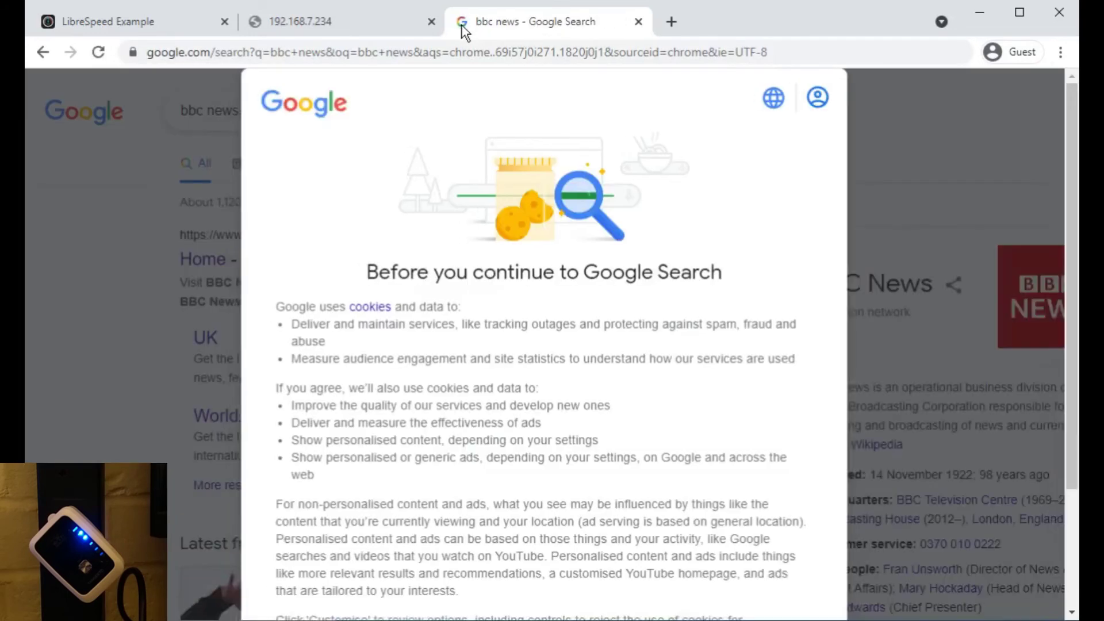
pyautogui.click(106, 22)
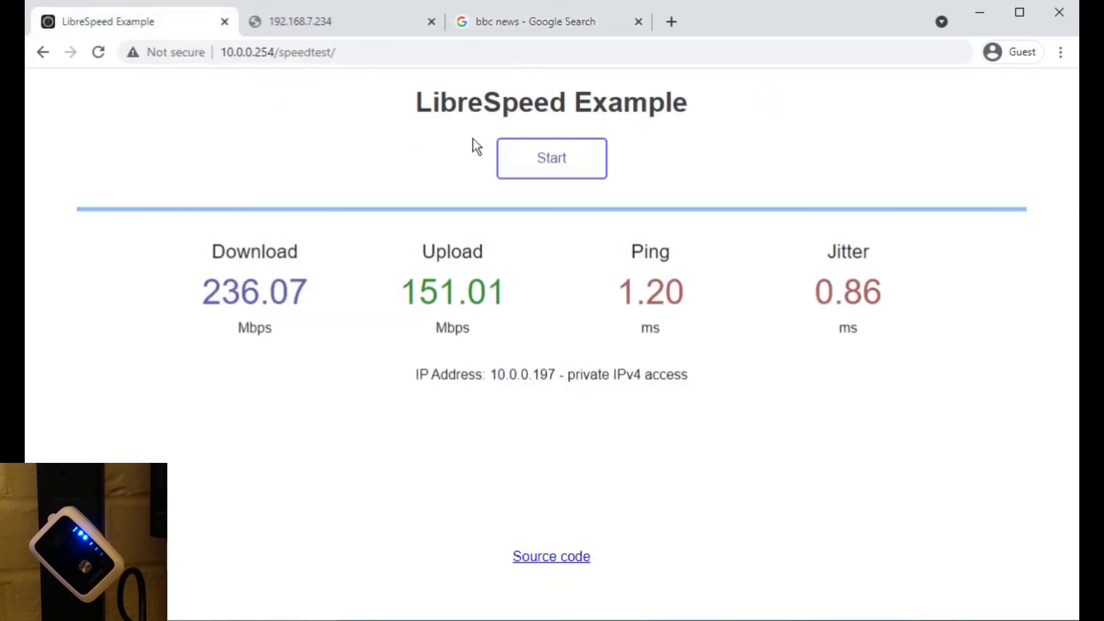
pyautogui.rightClick(131, 21)
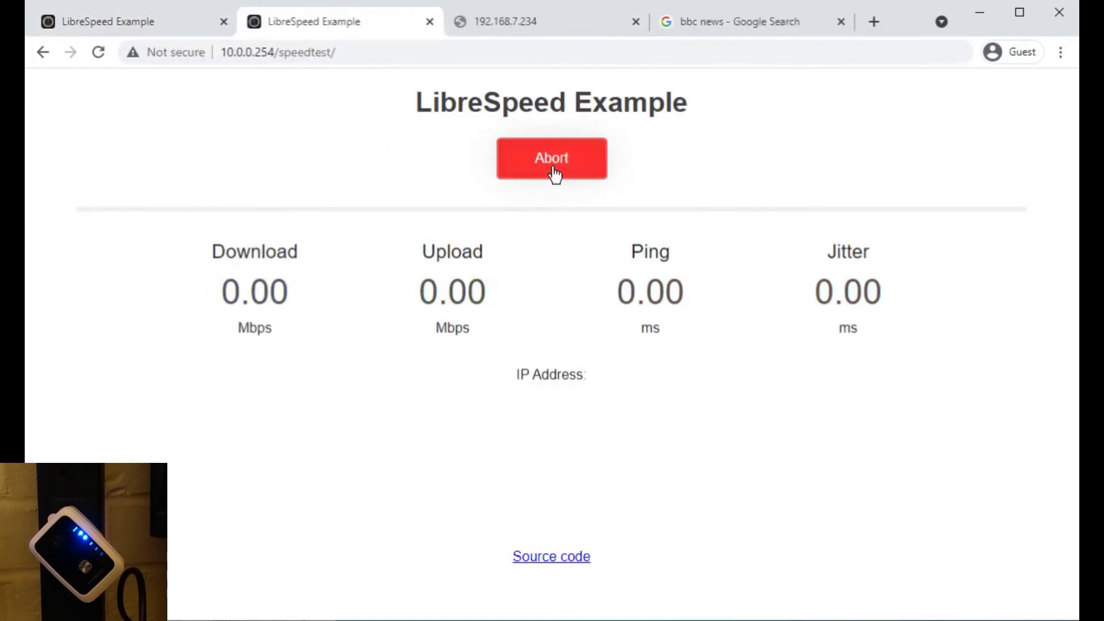
pyautogui.moveTo(665, 176)
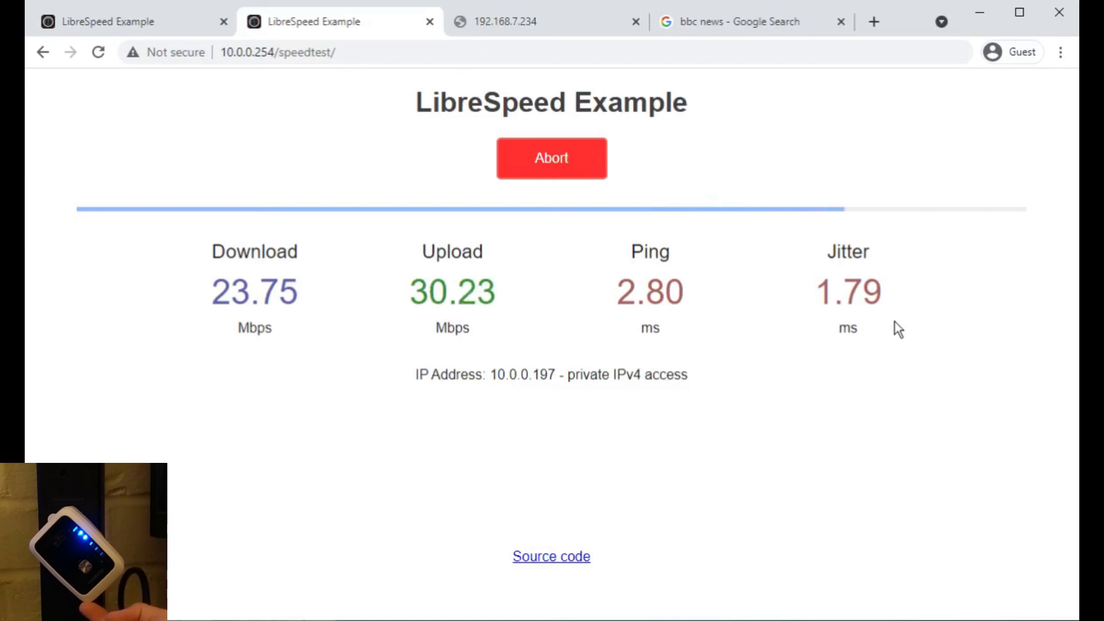
# Start the LibreSpeed test over the repeater, yielding about 23.75 Mbps down, 30.26 Mbps up.
pyautogui.click(552, 157)
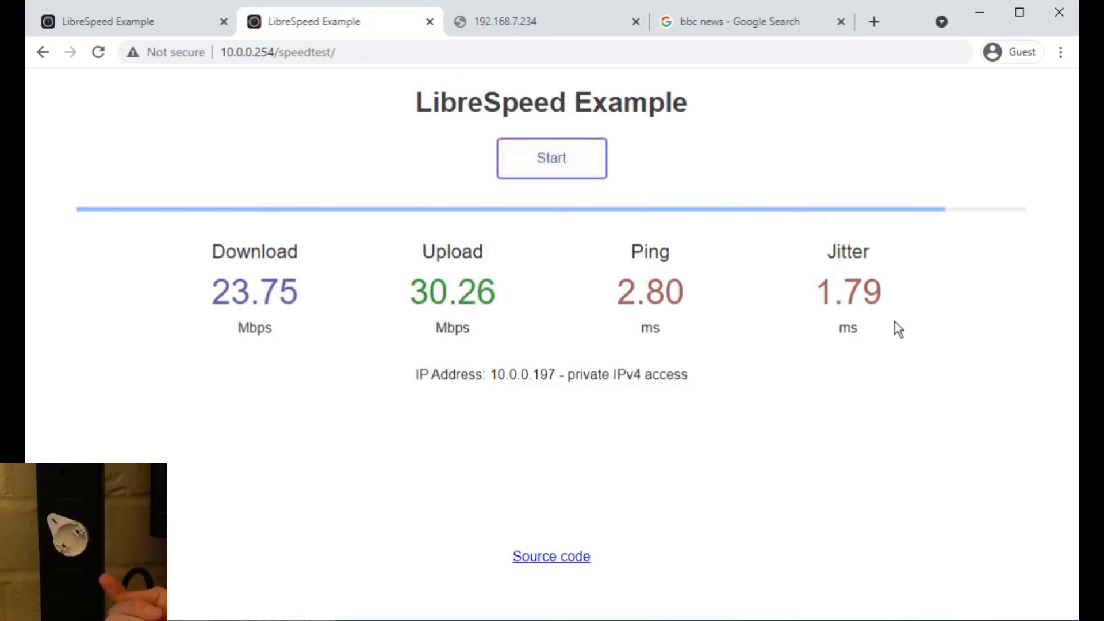